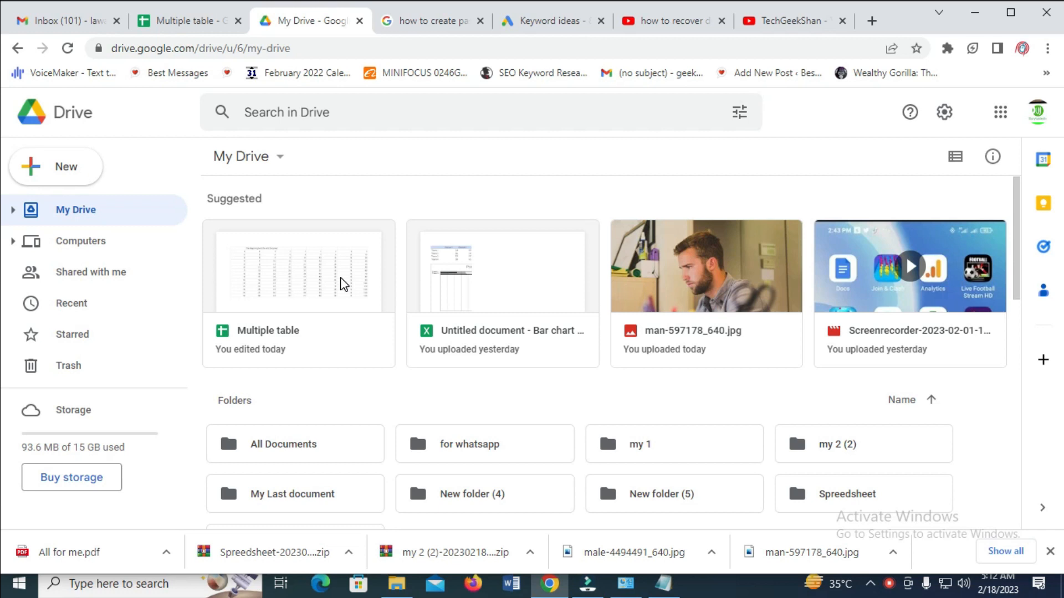
pyautogui.moveTo(676, 210)
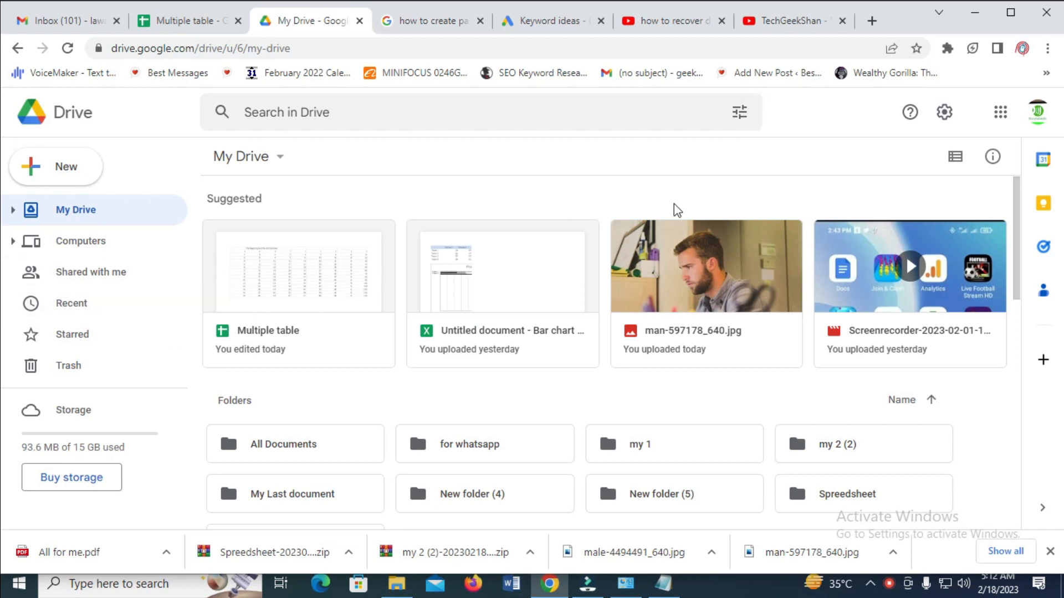
pyautogui.moveTo(729, 351)
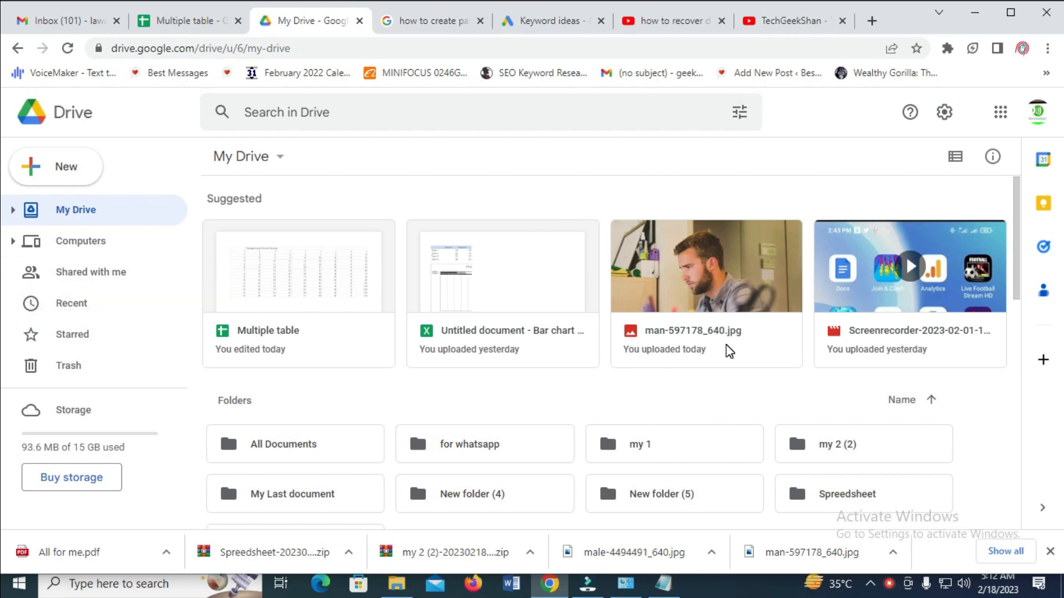
pyautogui.moveTo(534, 339)
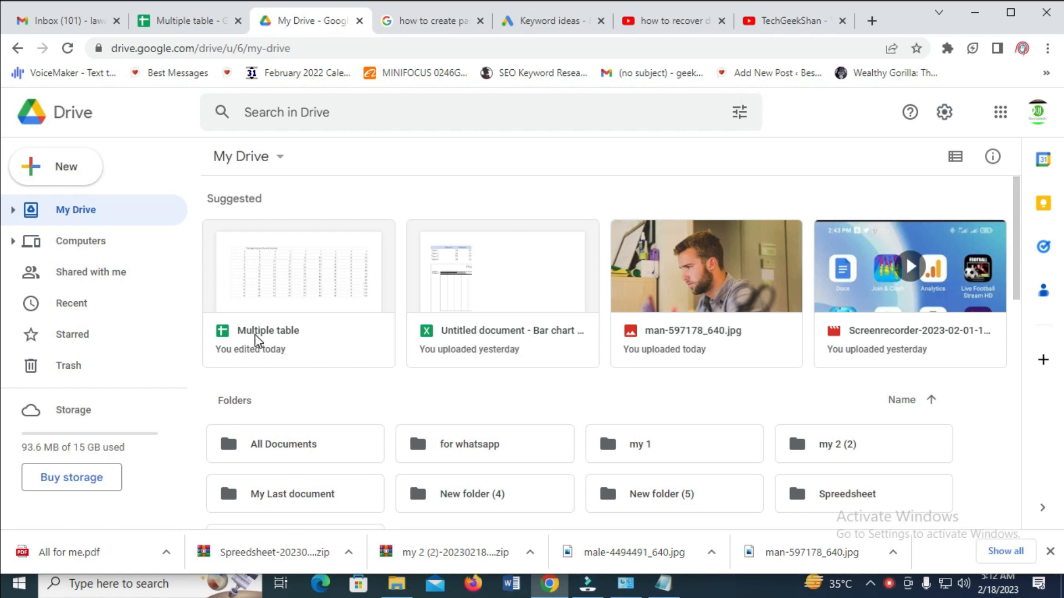
pyautogui.moveTo(15, 220)
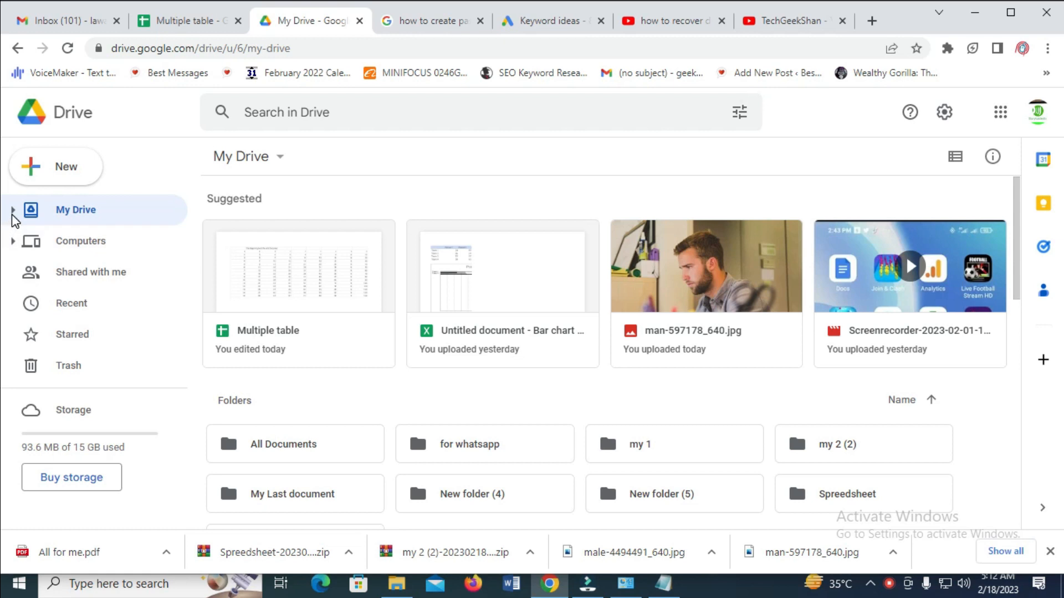
# Step: Expand My Drive in the sidebar so its subfolders are listed
pyautogui.click(12, 210)
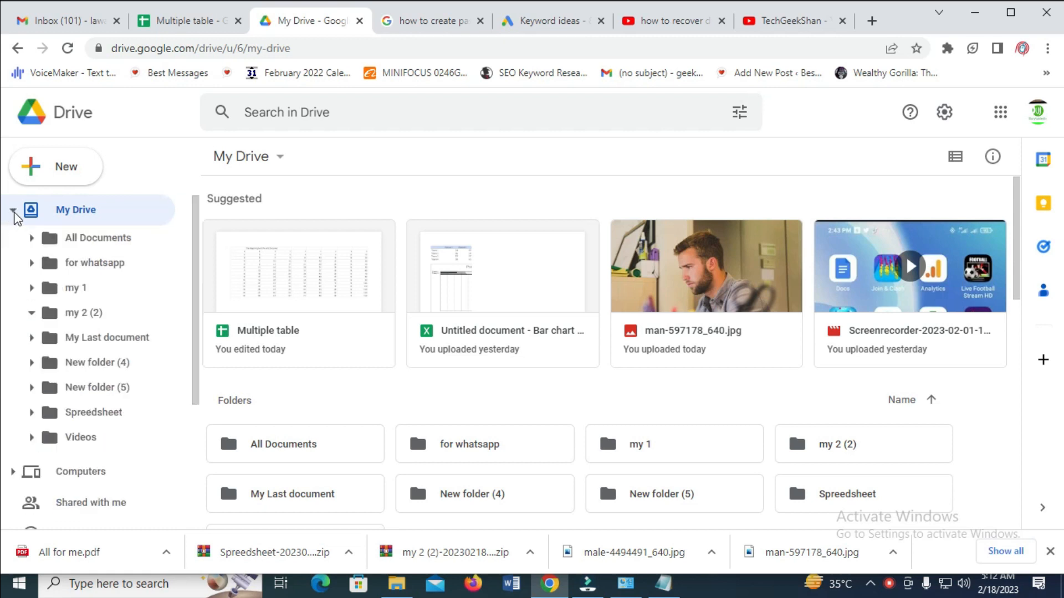
pyautogui.moveTo(96, 363)
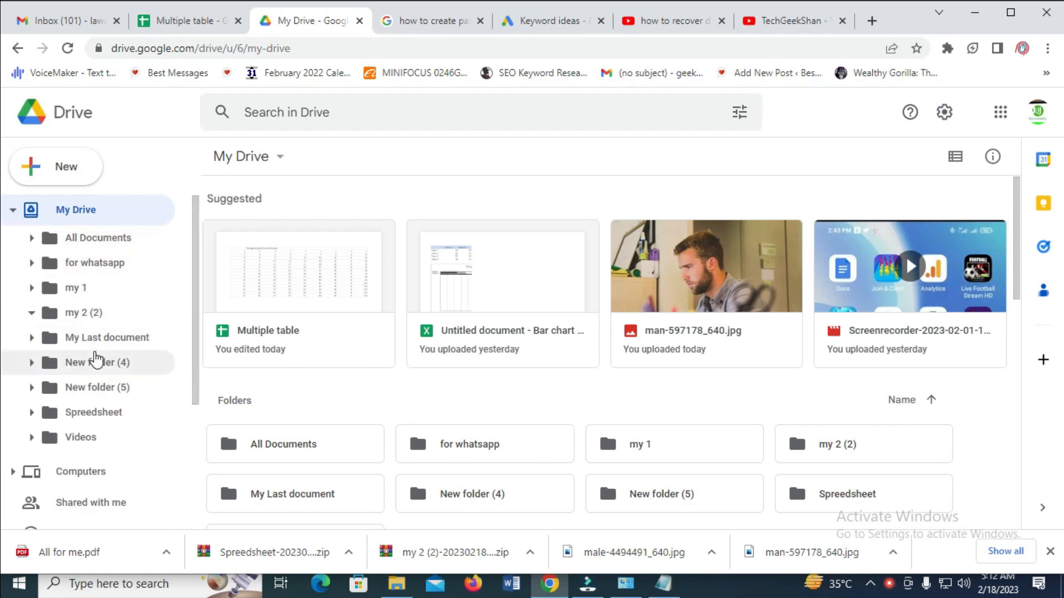
pyautogui.moveTo(95, 362)
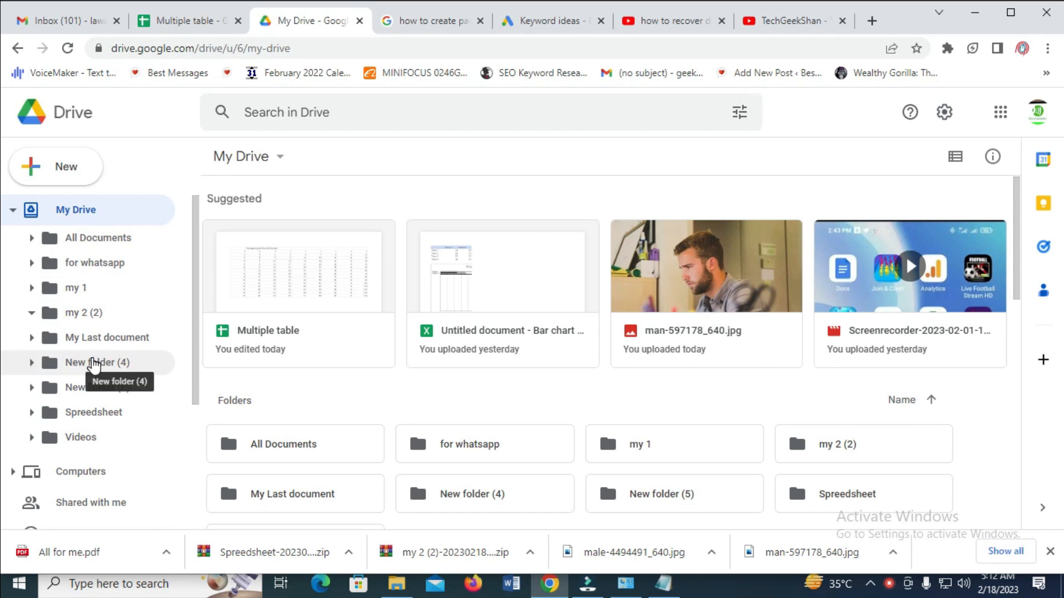
pyautogui.moveTo(92, 388)
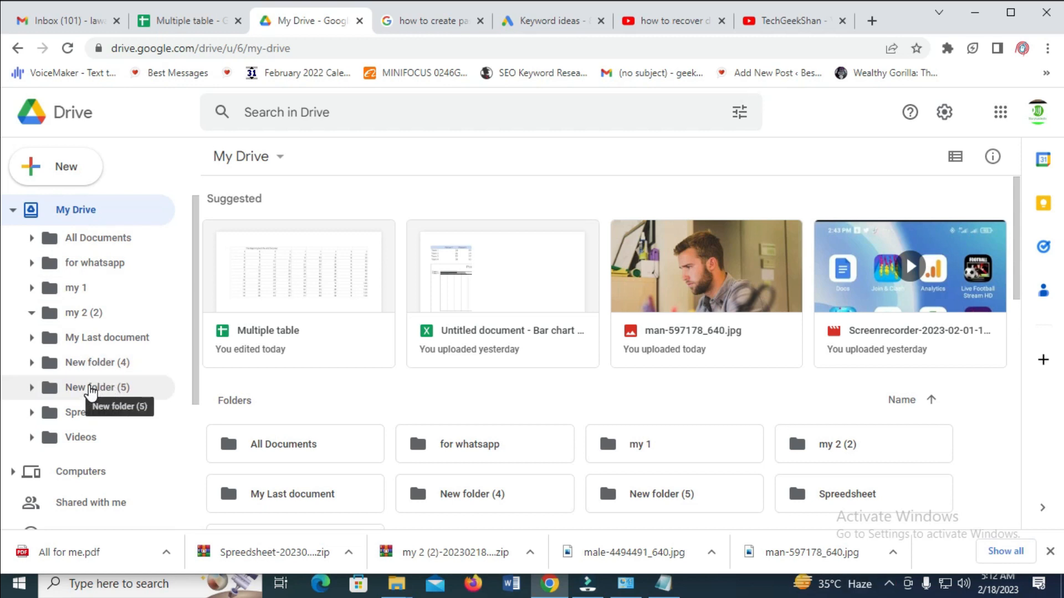
# Step: Rename 'New folder (5)' to 'Car picture folder' via its context menu and confirm
pyautogui.rightClick(95, 388)
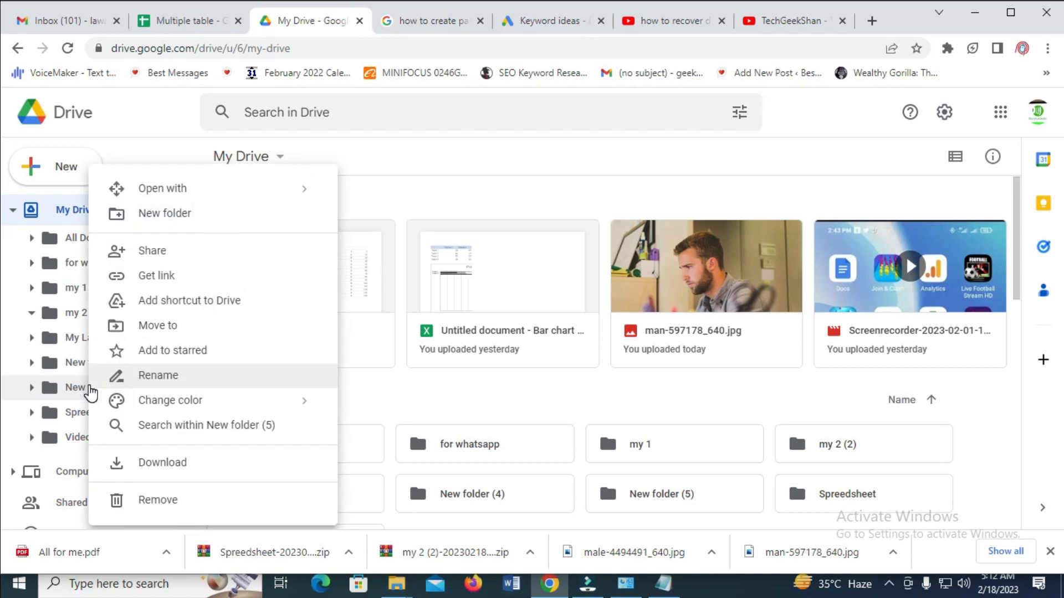
pyautogui.moveTo(189, 393)
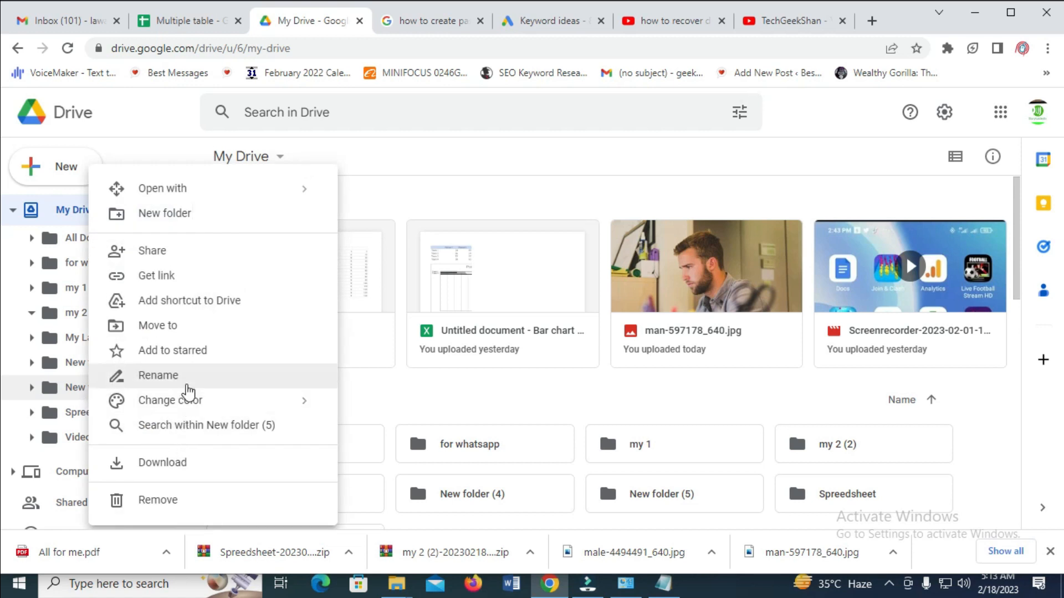
pyautogui.click(157, 376)
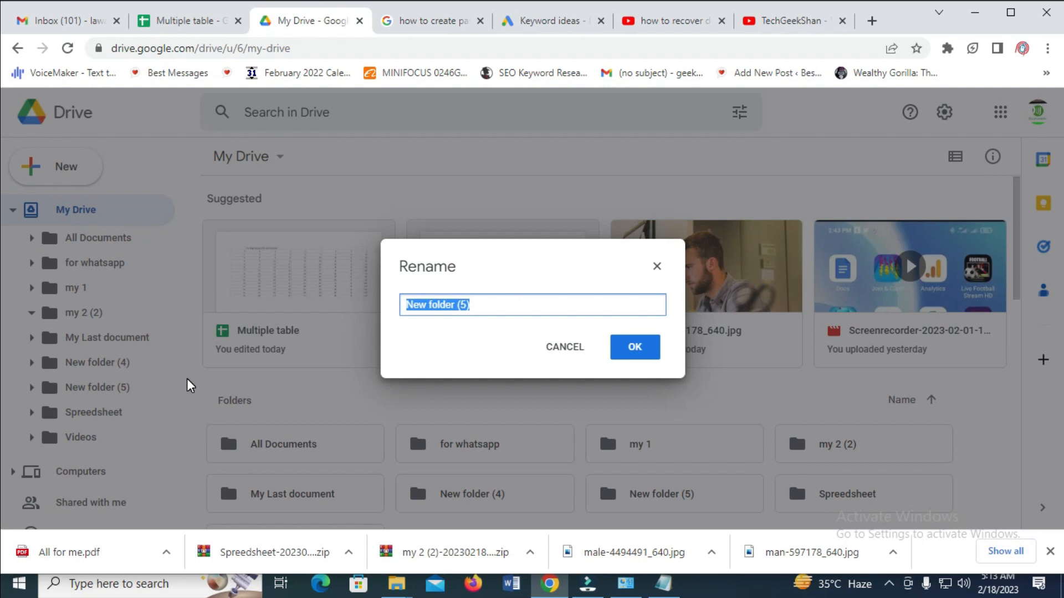
pyautogui.write('Car picture folder')
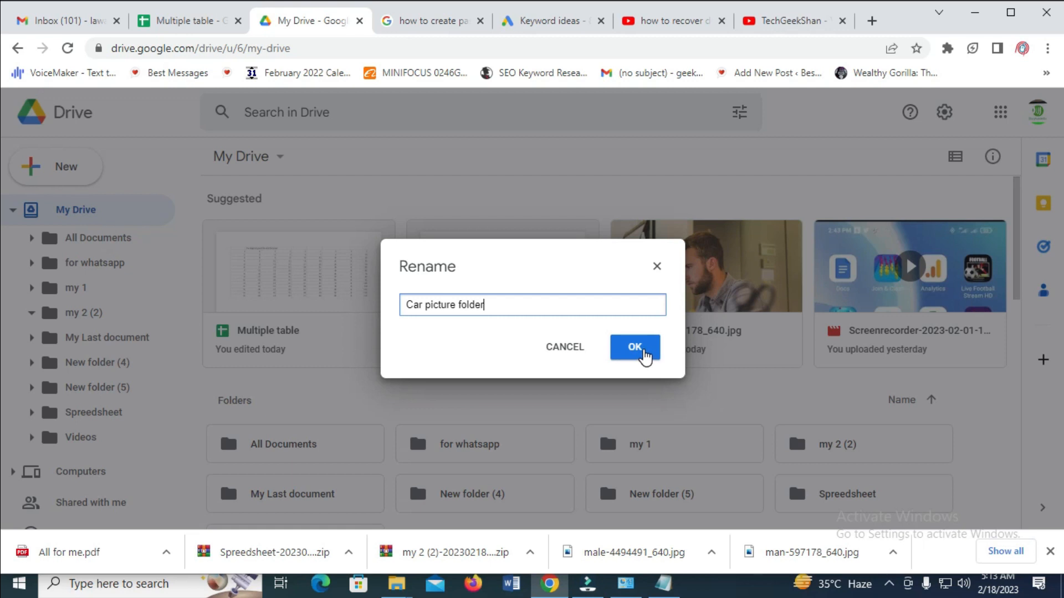
pyautogui.click(633, 347)
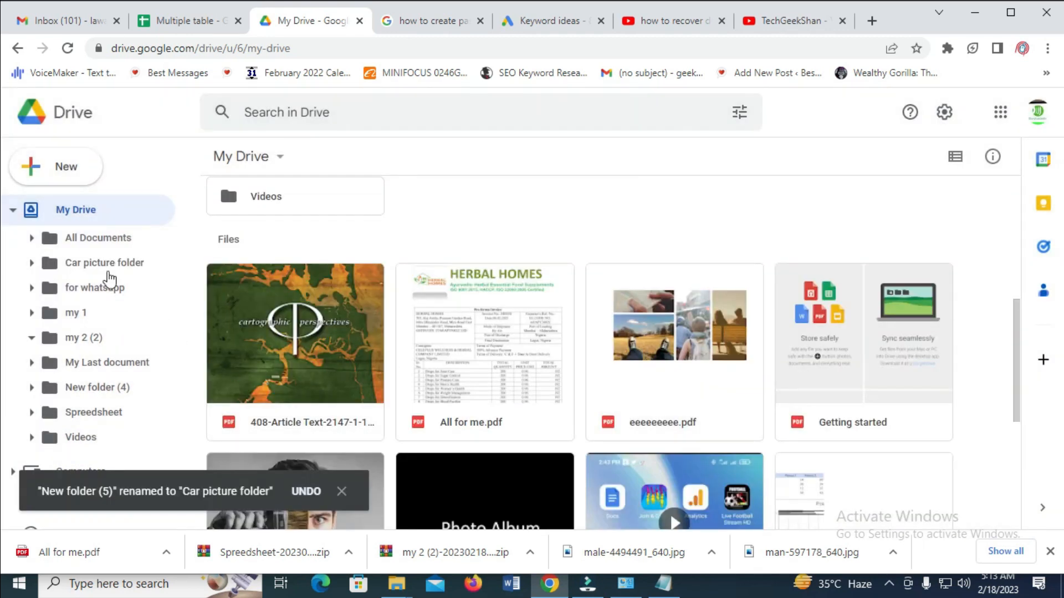
pyautogui.moveTo(103, 263)
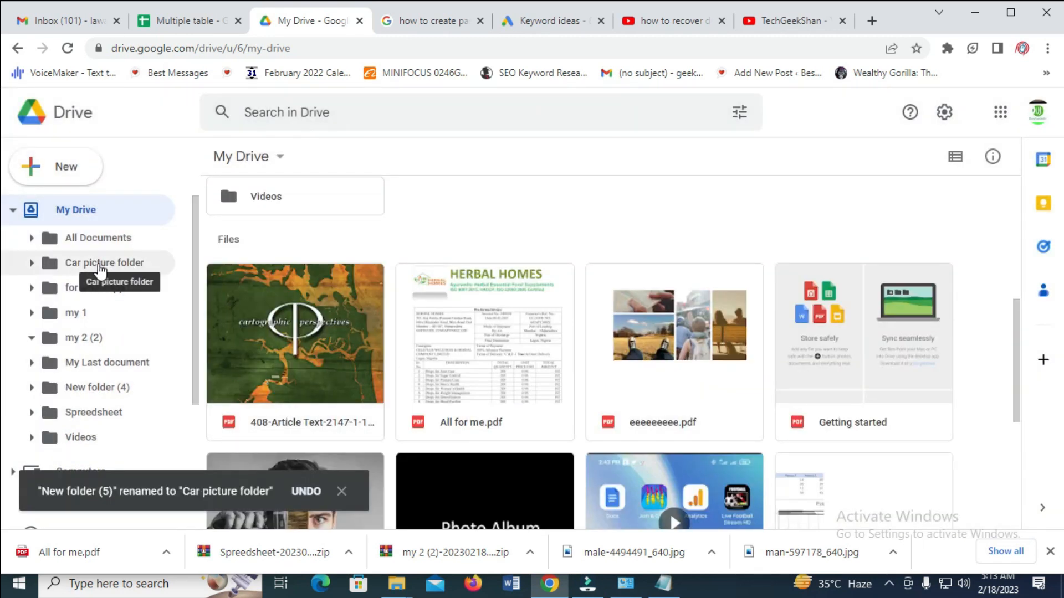